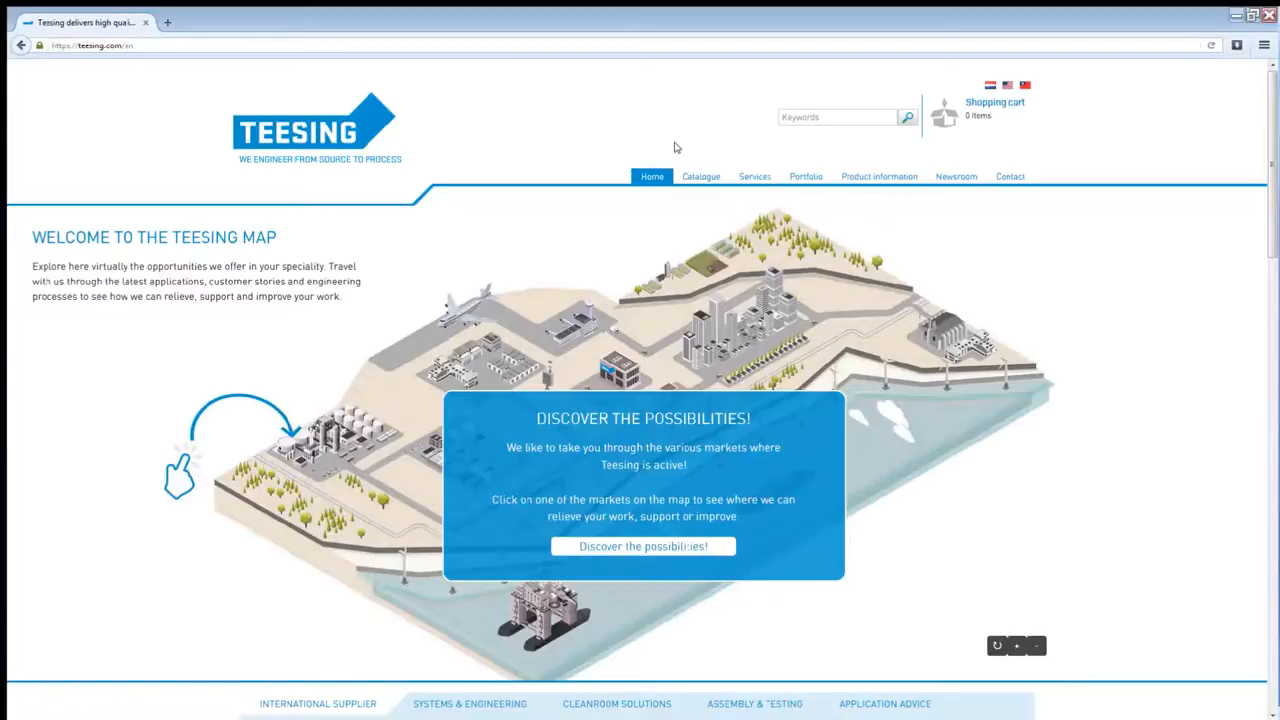
Step: Open the Catalogue products overview from the top navigation
{"action": "left_click", "coordinate": [700, 176]}
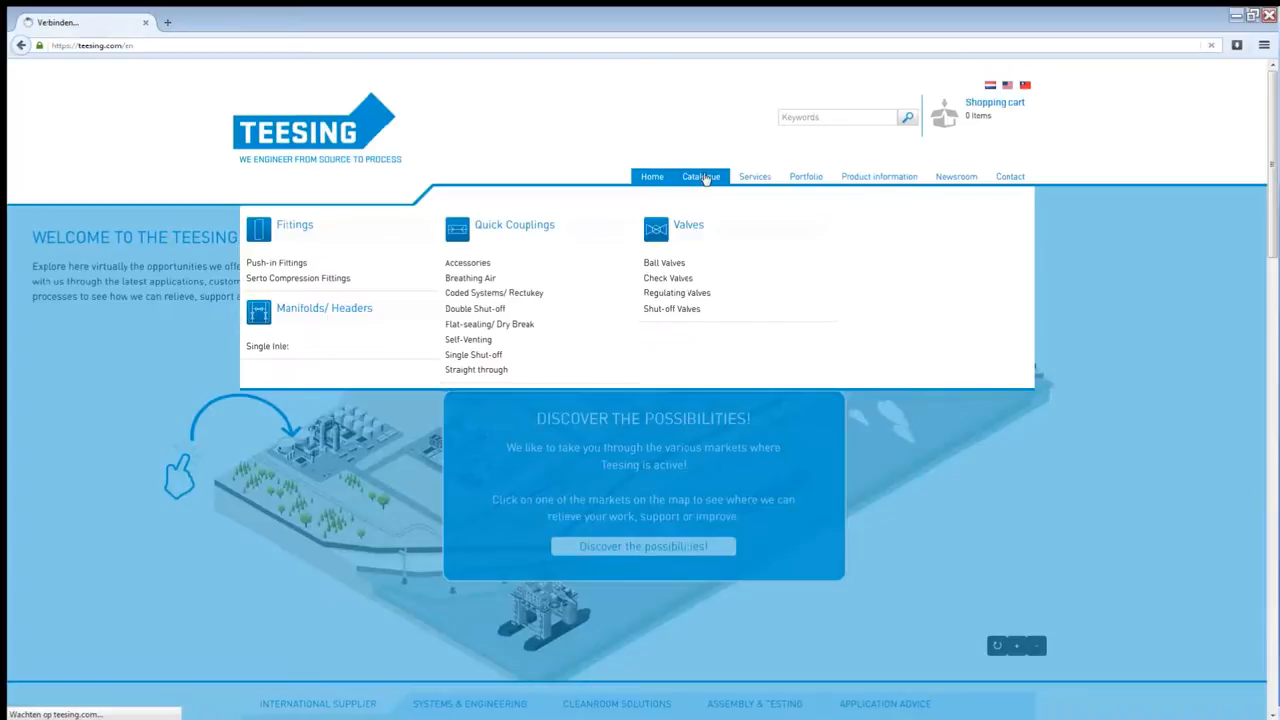
{"action": "left_click", "coordinate": [700, 176]}
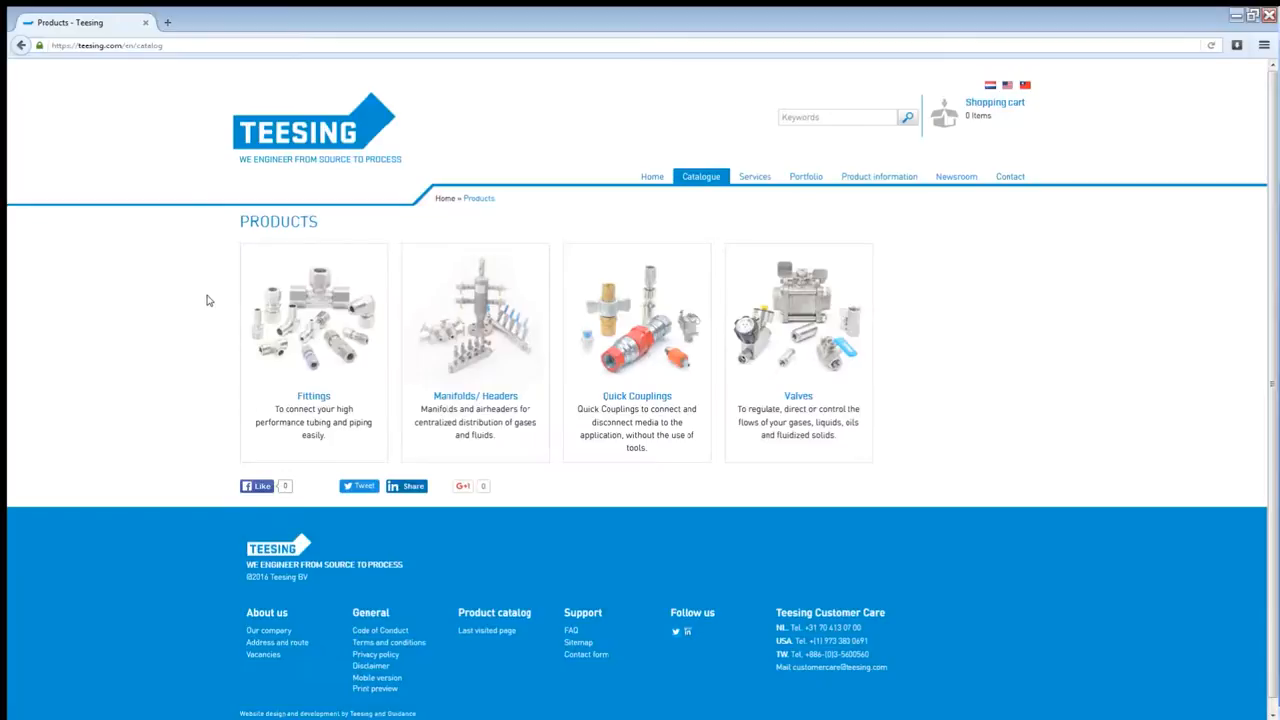
{"action": "mouse_move", "coordinate": [220, 303]}
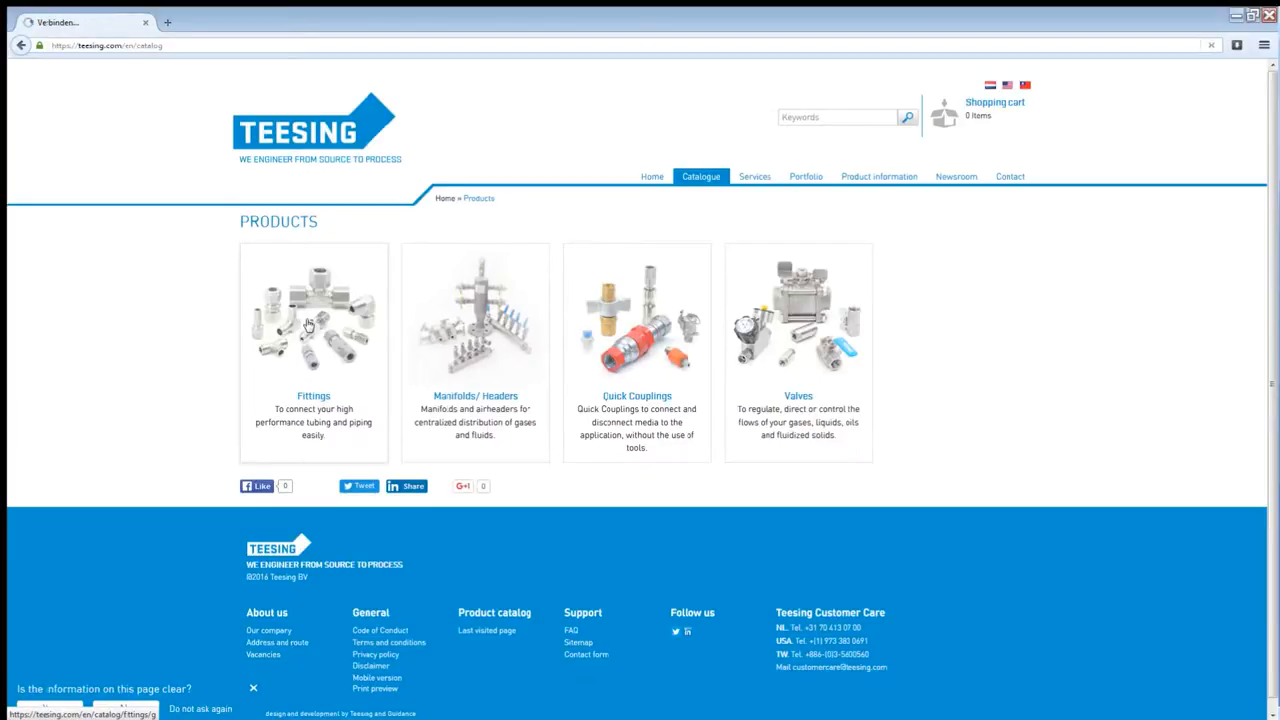
Step: Open the Fittings category showing 4,498 fitting products
{"action": "left_click", "coordinate": [313, 315]}
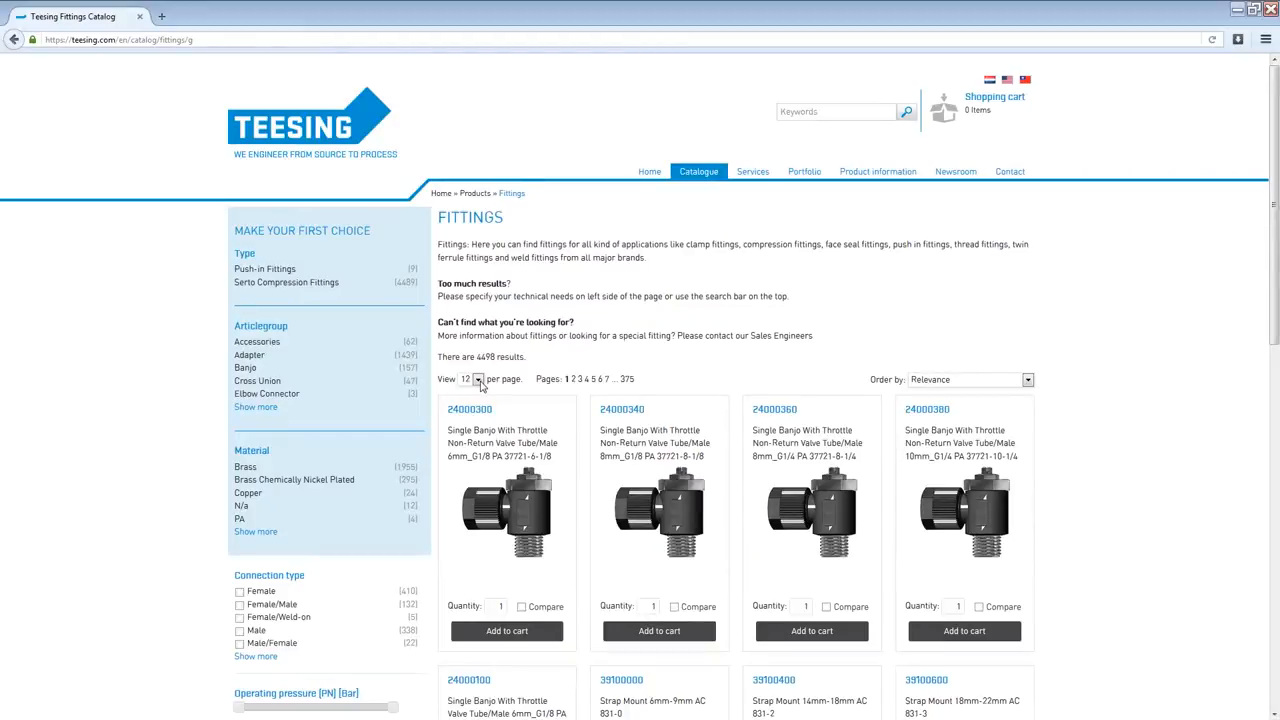
{"action": "left_click", "coordinate": [478, 379]}
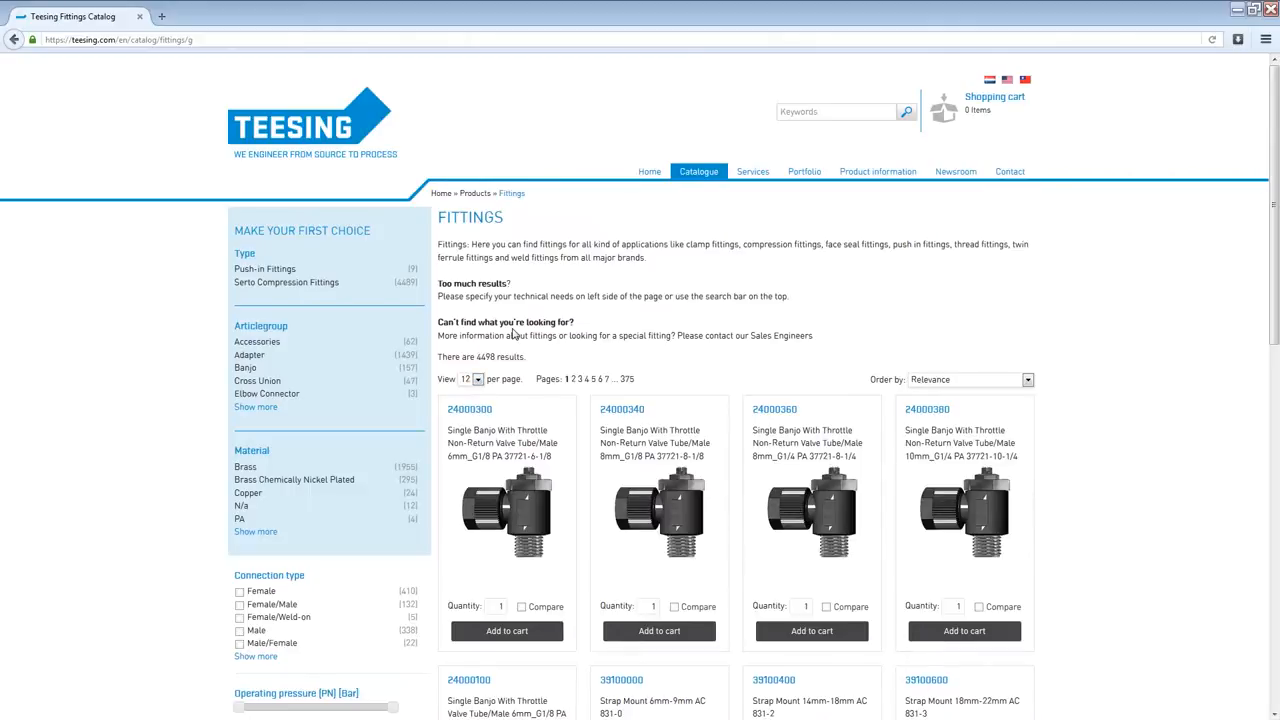
{"action": "mouse_move", "coordinate": [513, 333]}
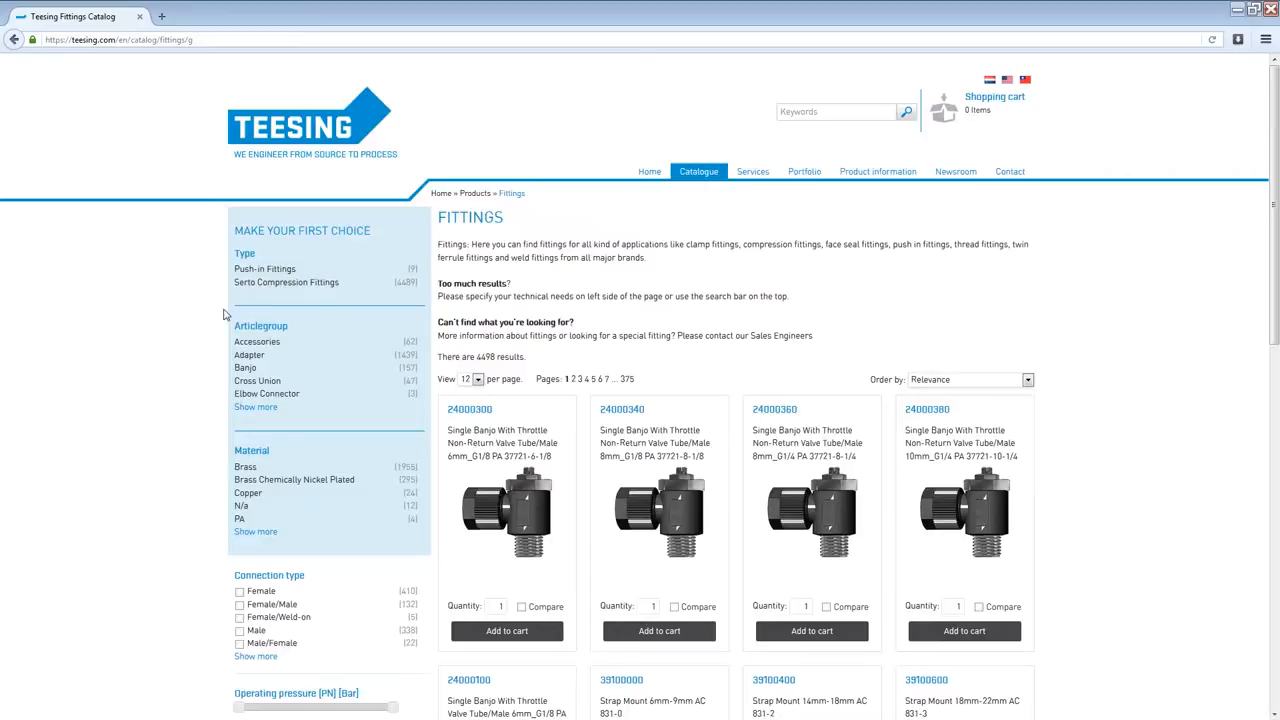
{"action": "mouse_move", "coordinate": [220, 311]}
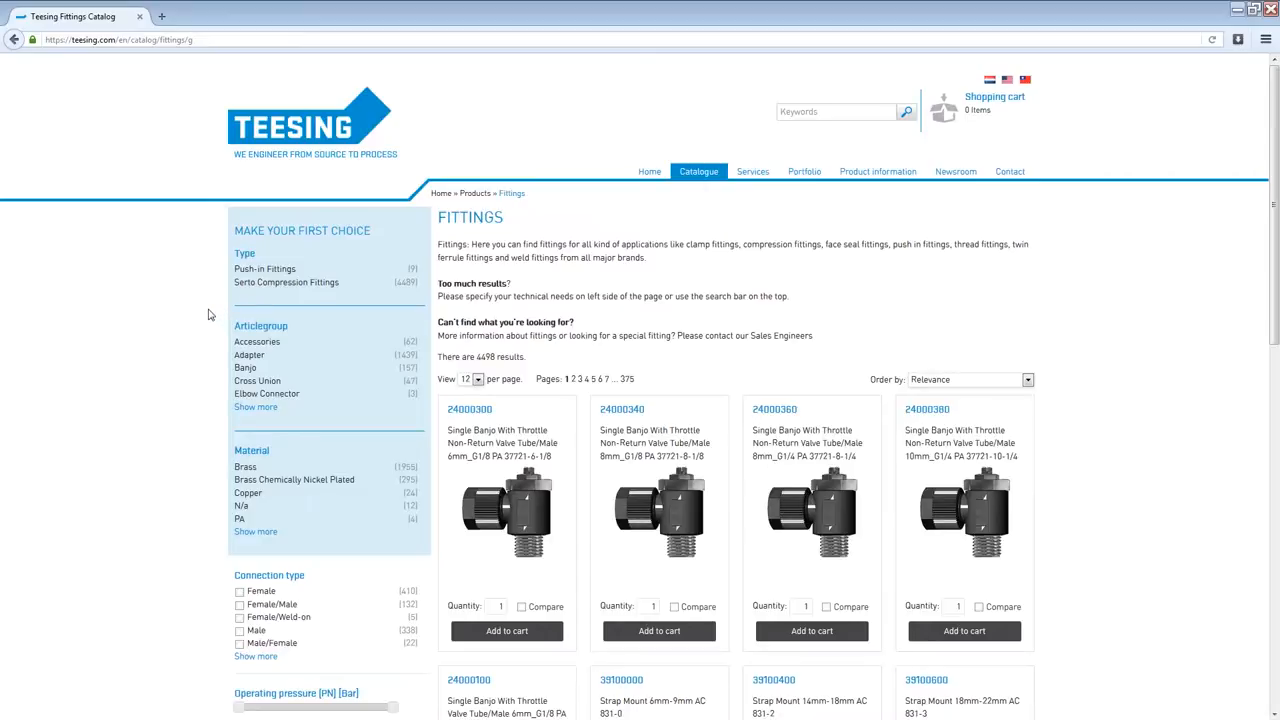
{"action": "mouse_move", "coordinate": [175, 303]}
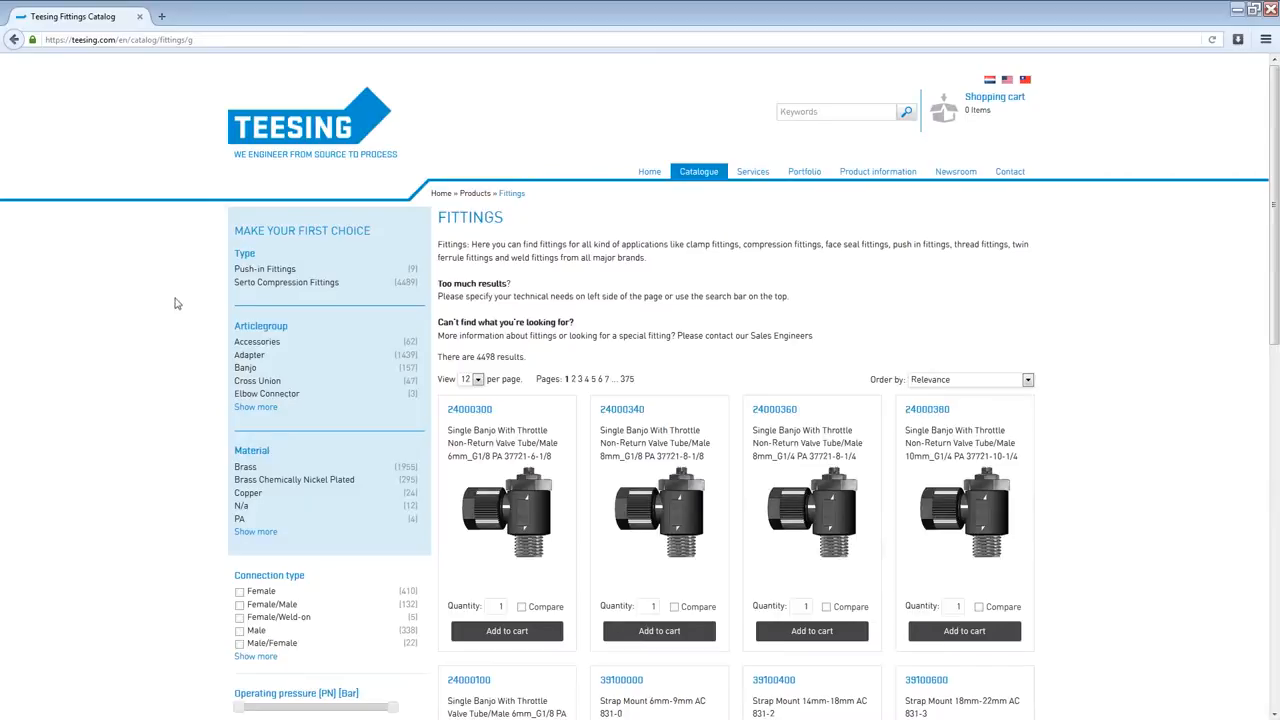
{"action": "mouse_move", "coordinate": [191, 307]}
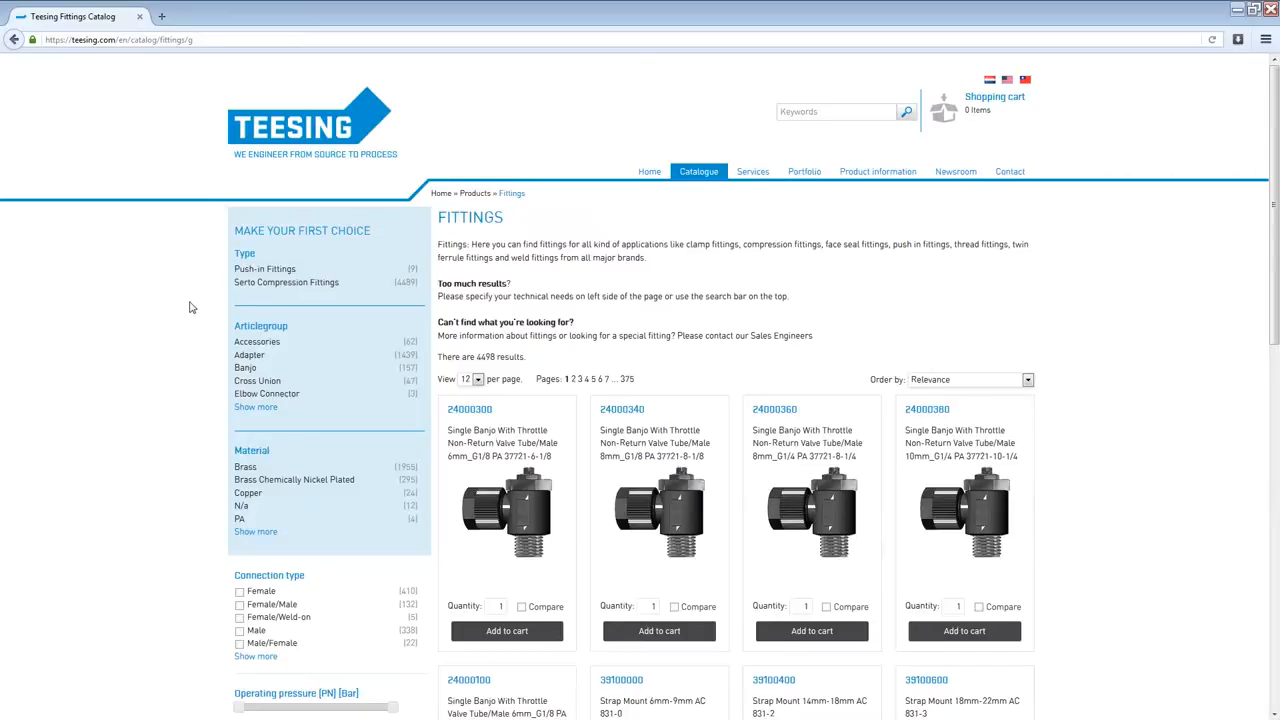
{"action": "mouse_move", "coordinate": [190, 306]}
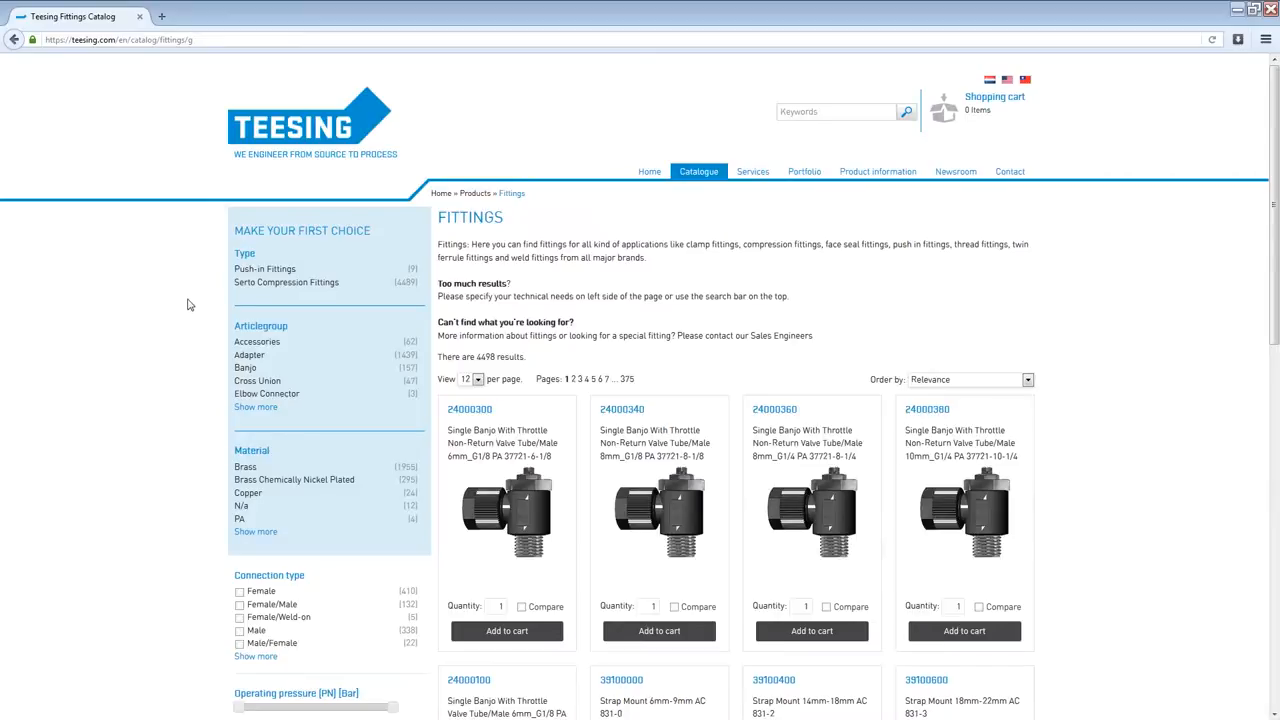
Step: Filter Type to Serto Compression Fittings and expand the full Articlegroup list
{"action": "left_click", "coordinate": [285, 282]}
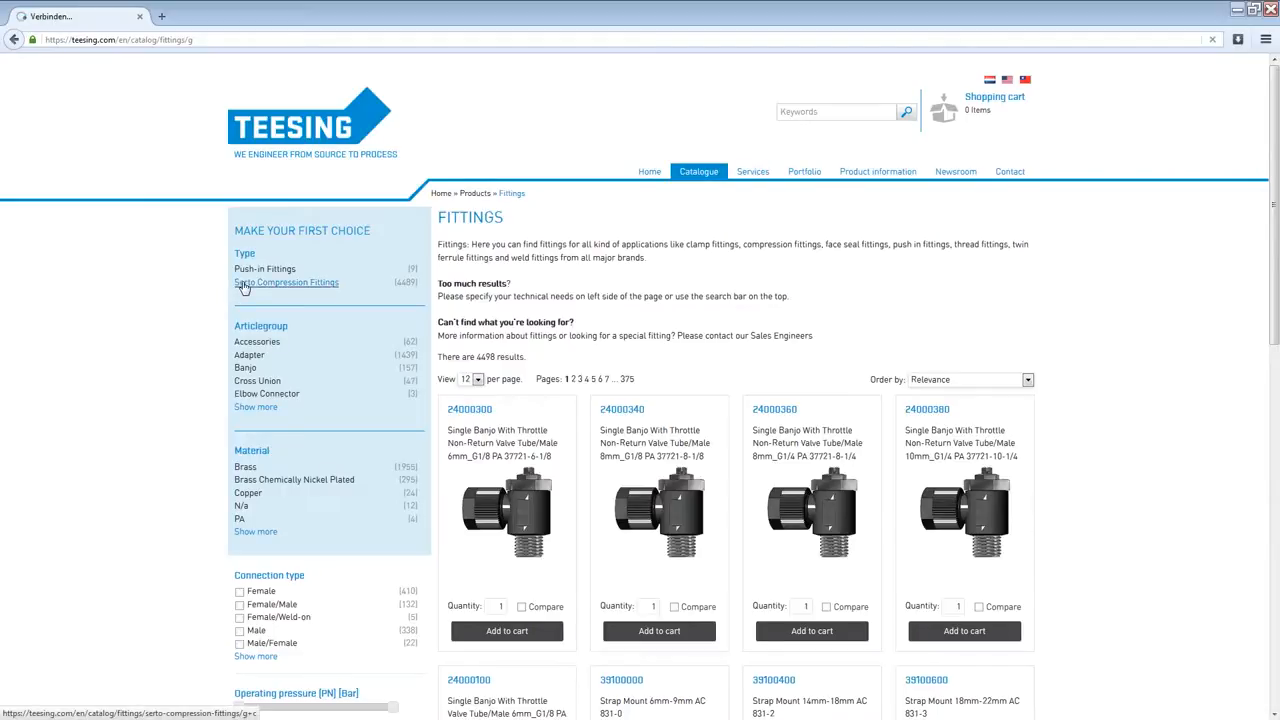
{"action": "left_click", "coordinate": [286, 282]}
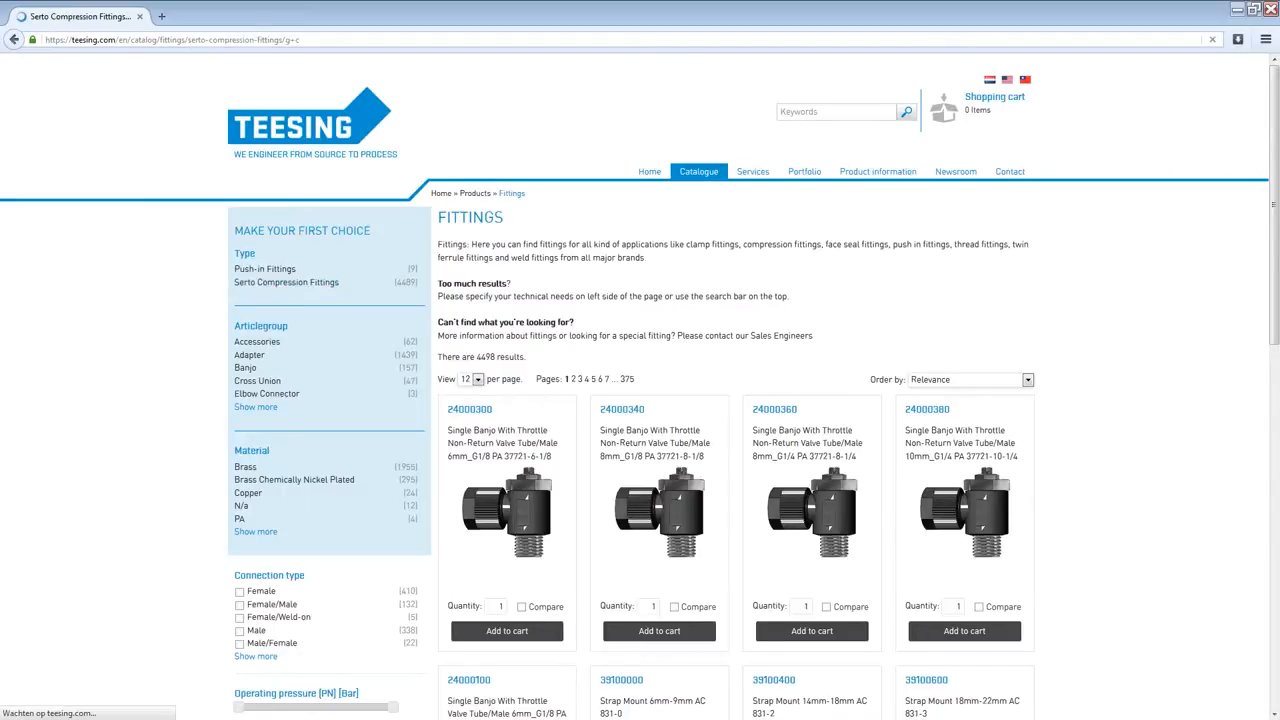
{"action": "left_click", "coordinate": [286, 282]}
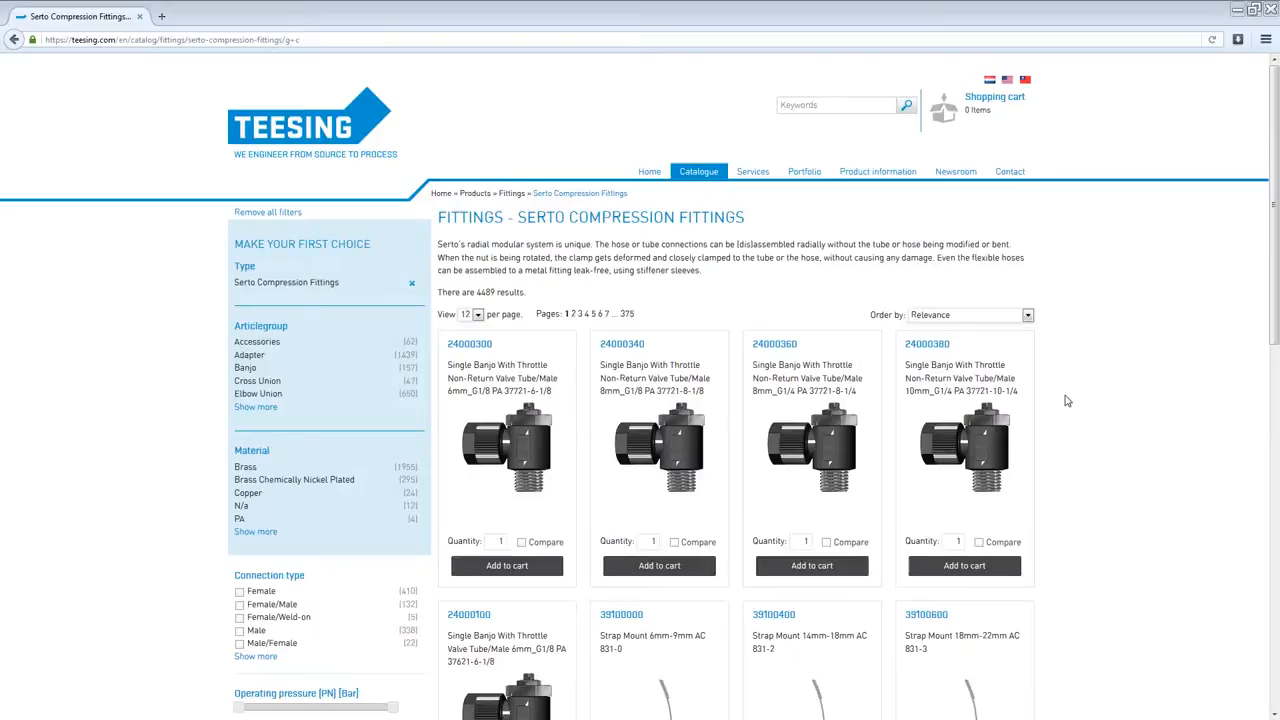
{"action": "mouse_move", "coordinate": [540, 211]}
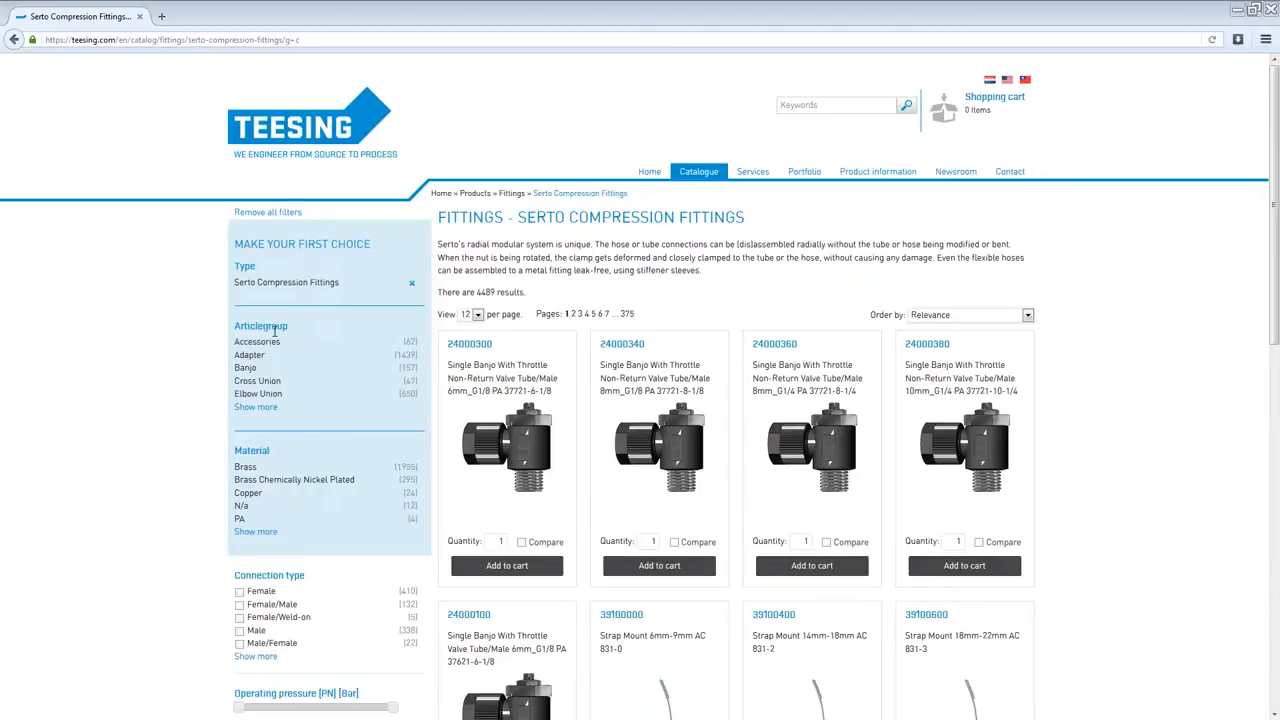
{"action": "left_click", "coordinate": [255, 406]}
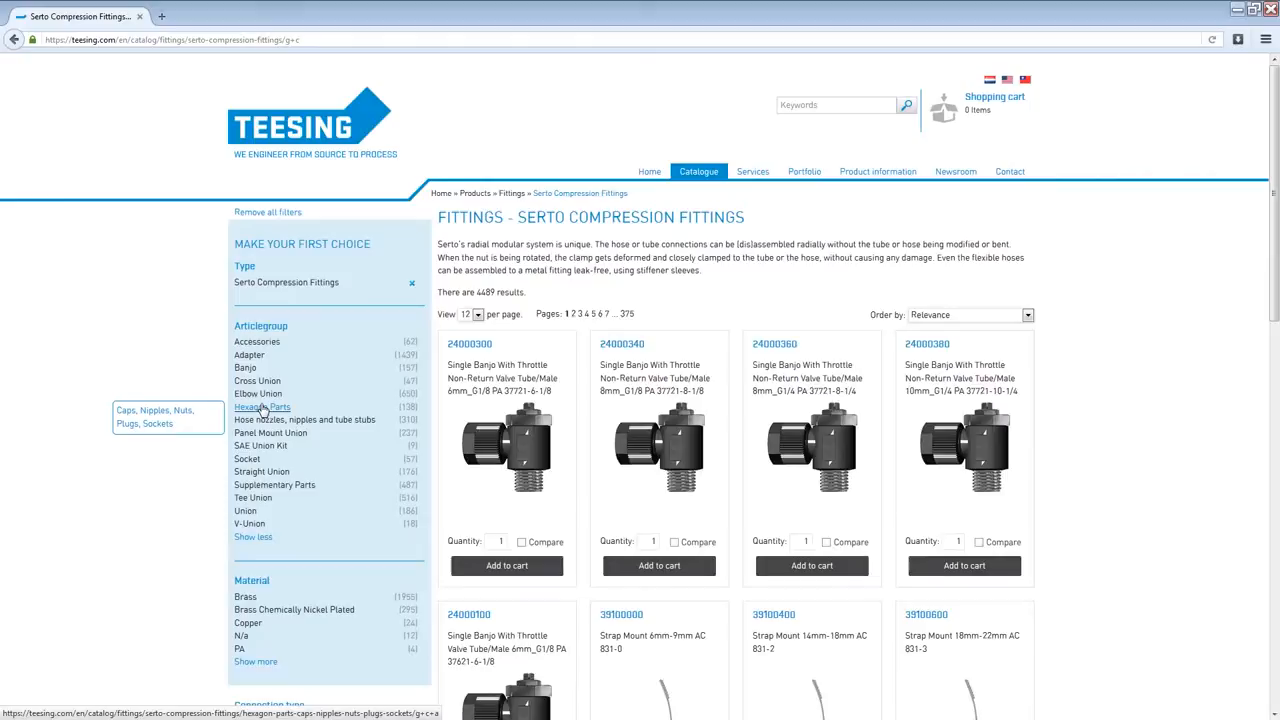
{"action": "mouse_move", "coordinate": [262, 407]}
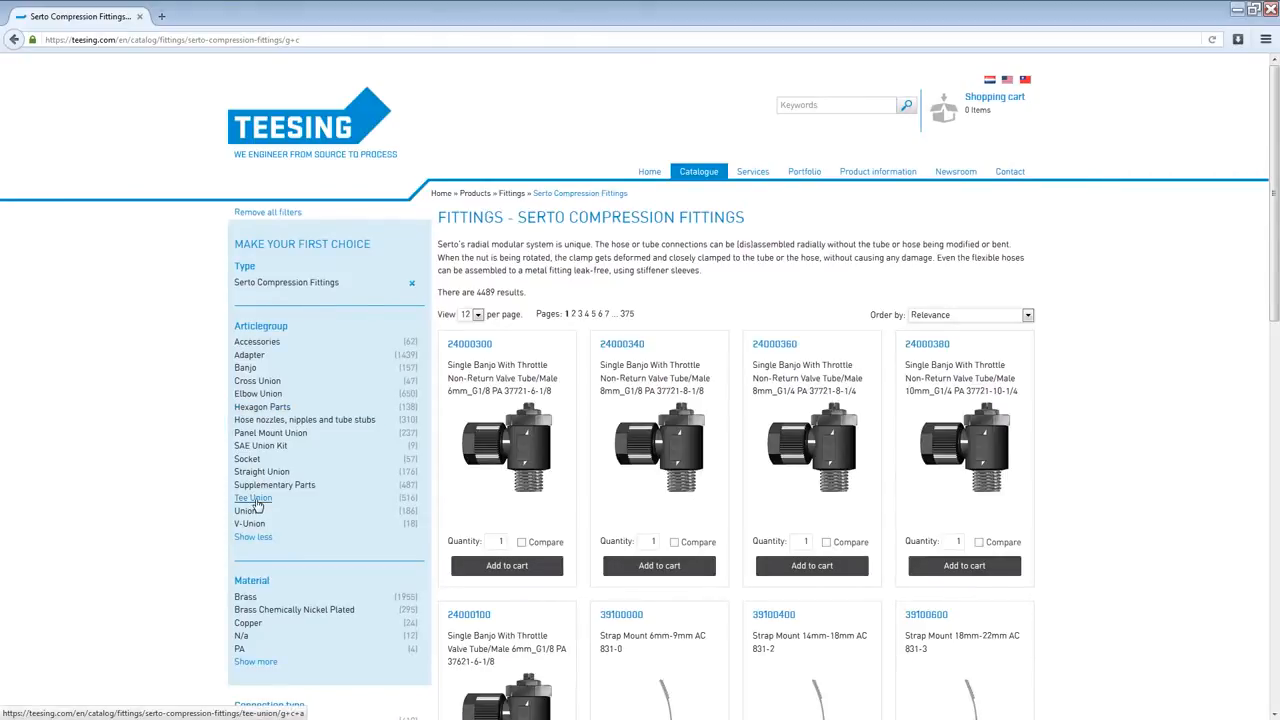
Step: Filter to Articlegroup Tee Union, Subgroup Tee Union and Material SS316Ti, leaving 91 products
{"action": "left_click", "coordinate": [252, 498]}
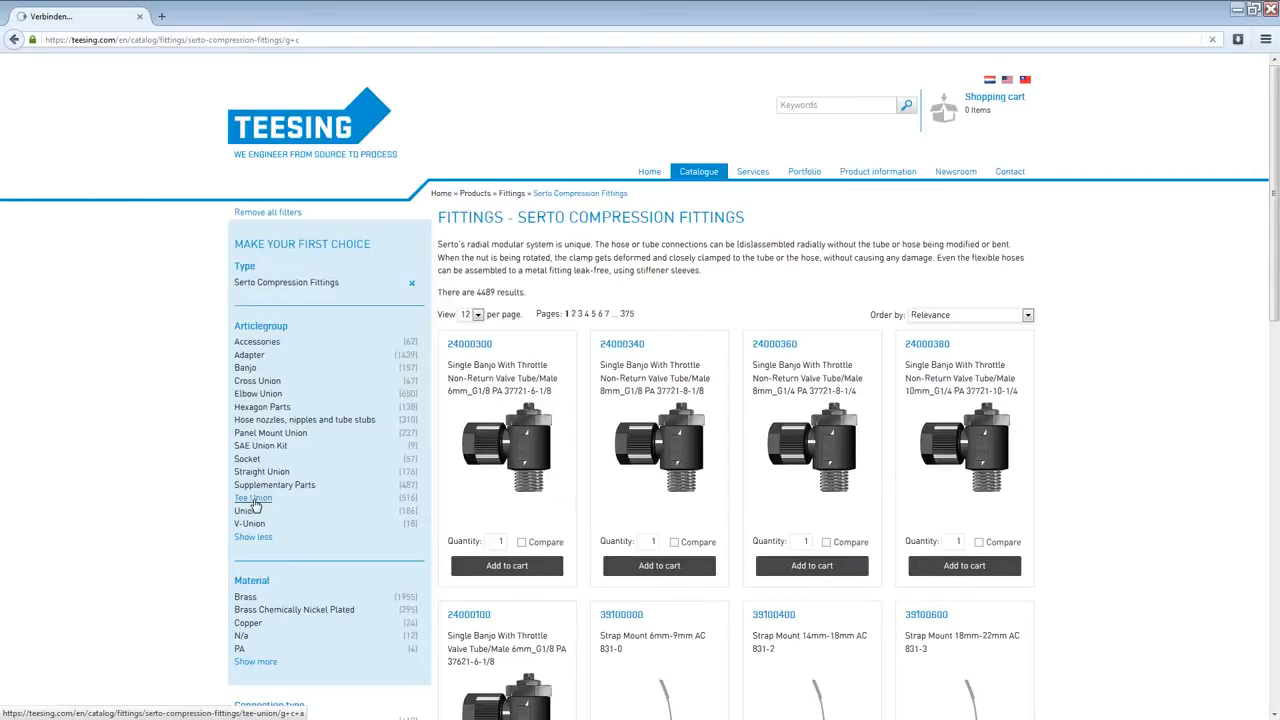
{"action": "left_click", "coordinate": [252, 498]}
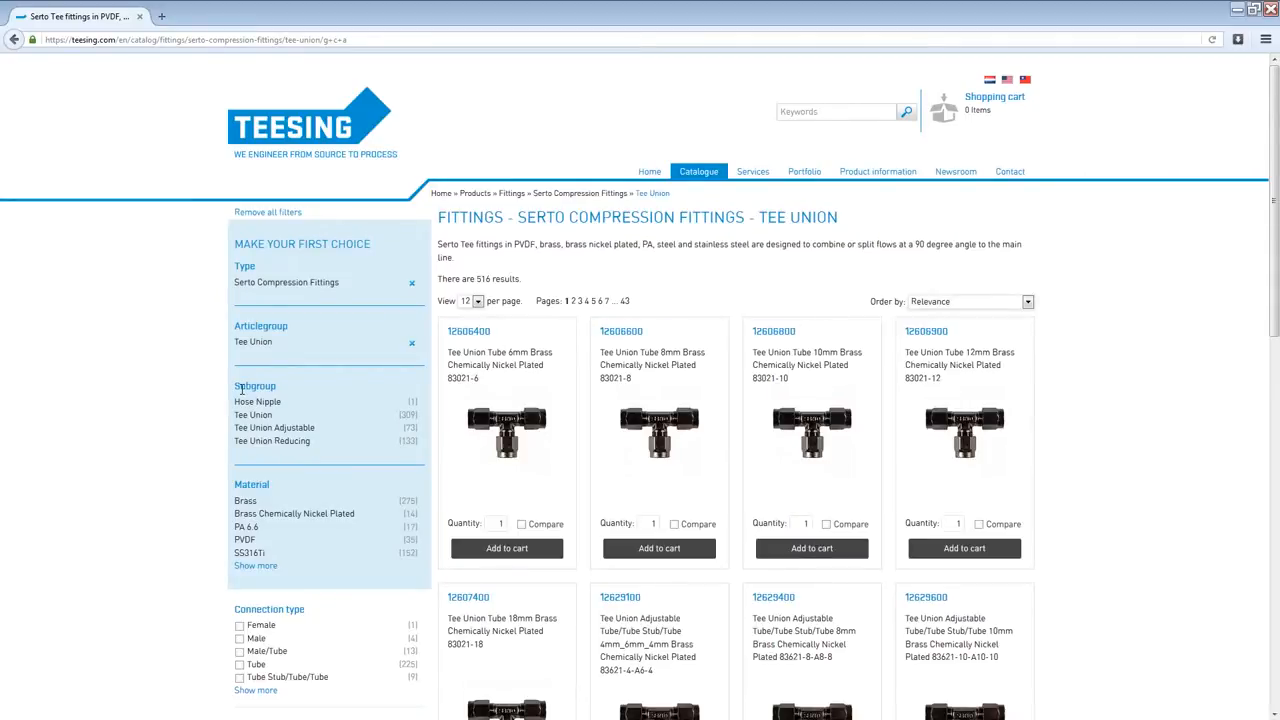
{"action": "mouse_move", "coordinate": [253, 415]}
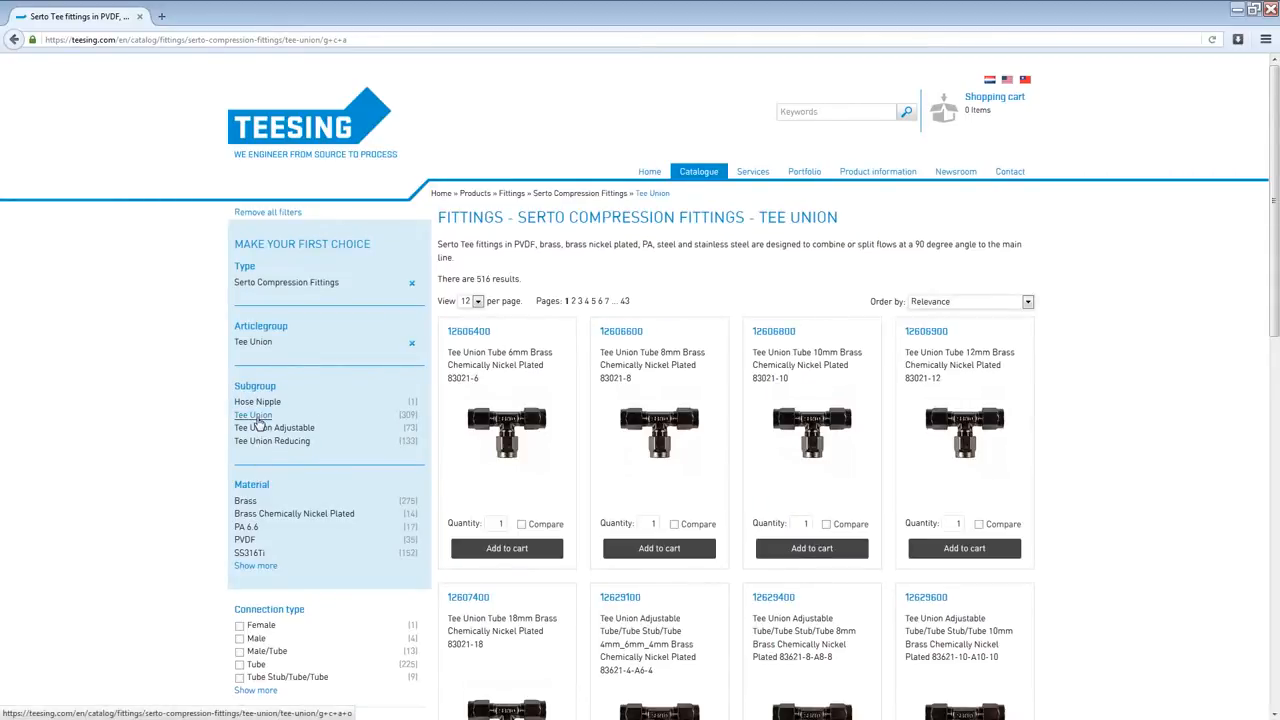
{"action": "left_click", "coordinate": [253, 414]}
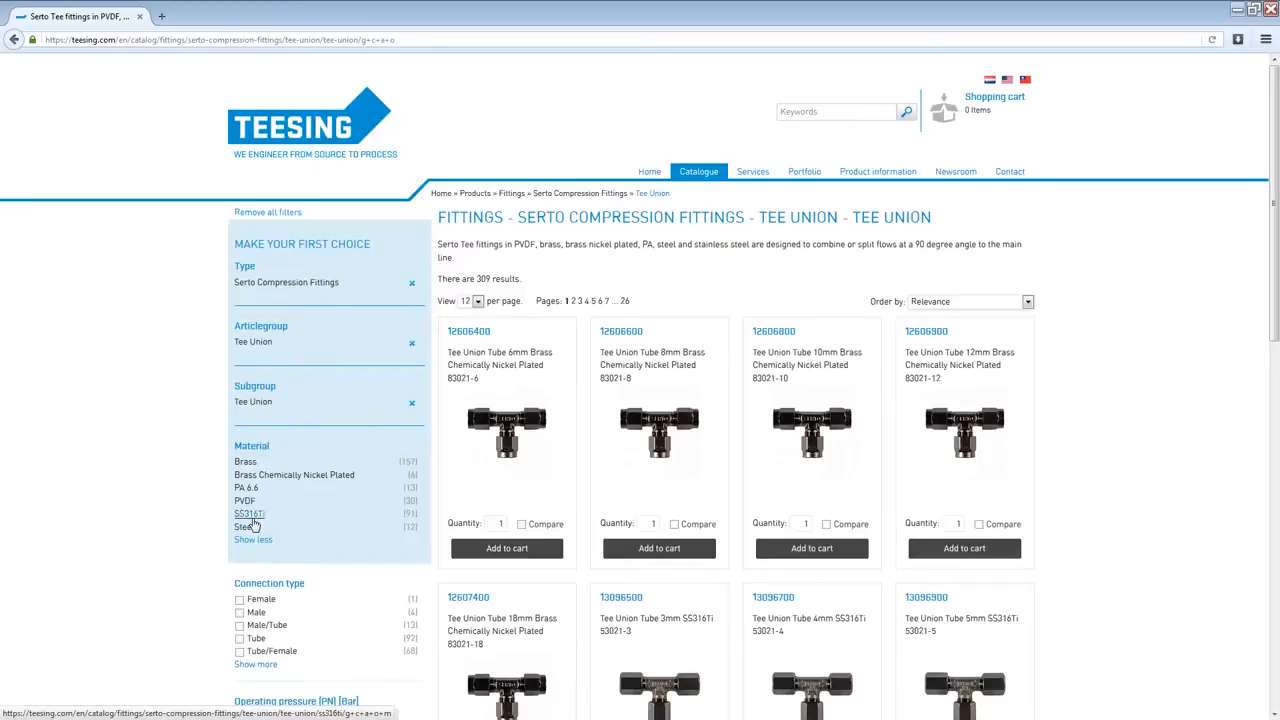
{"action": "left_click", "coordinate": [249, 513]}
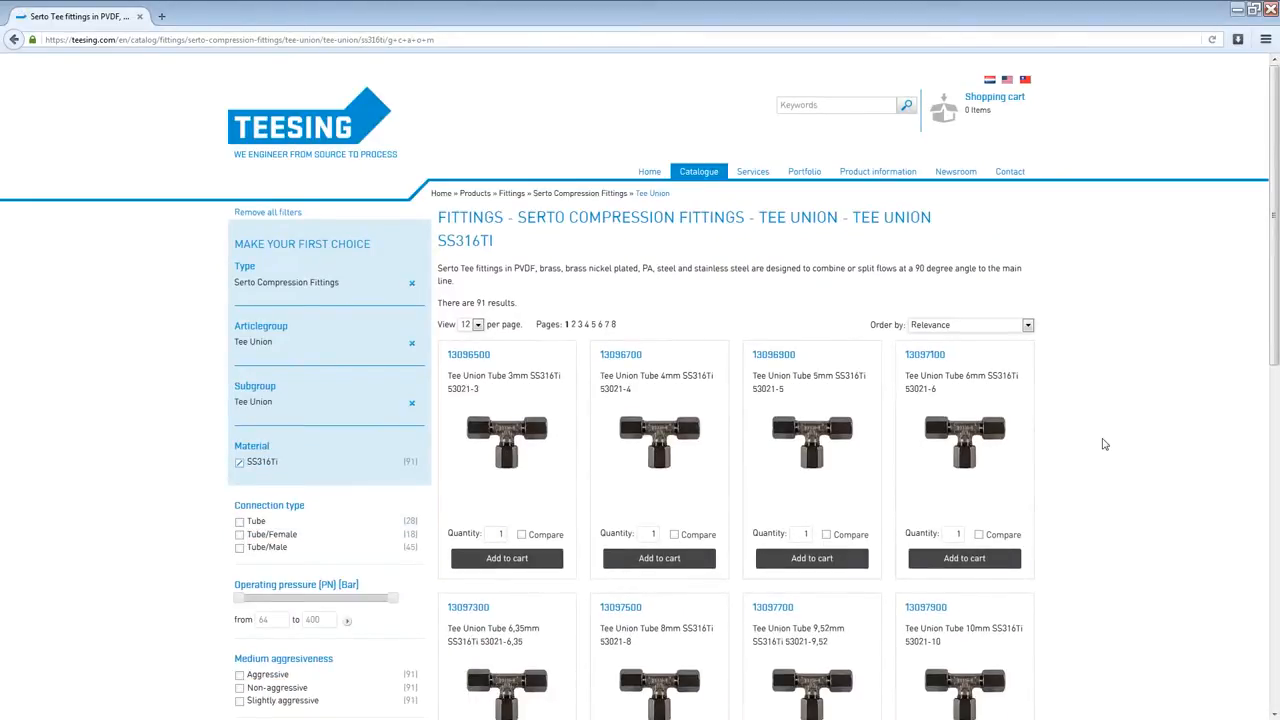
{"action": "mouse_move", "coordinate": [1098, 446]}
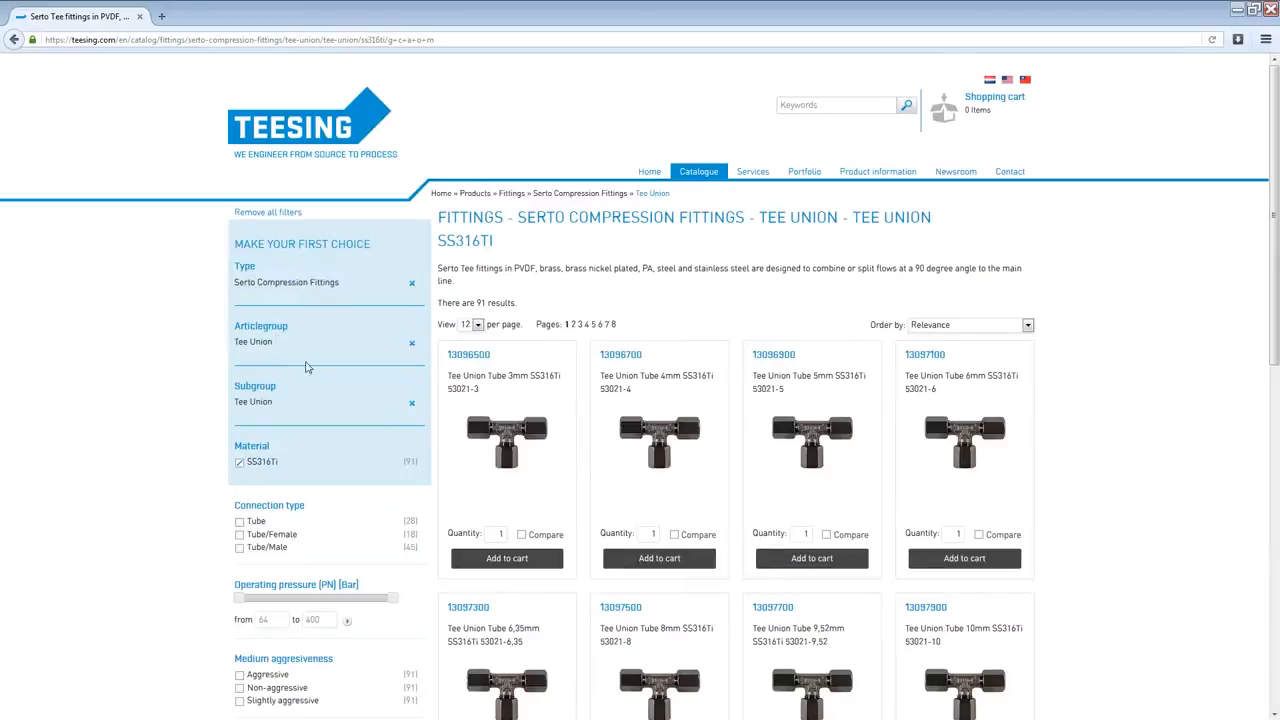
{"action": "mouse_move", "coordinate": [350, 439]}
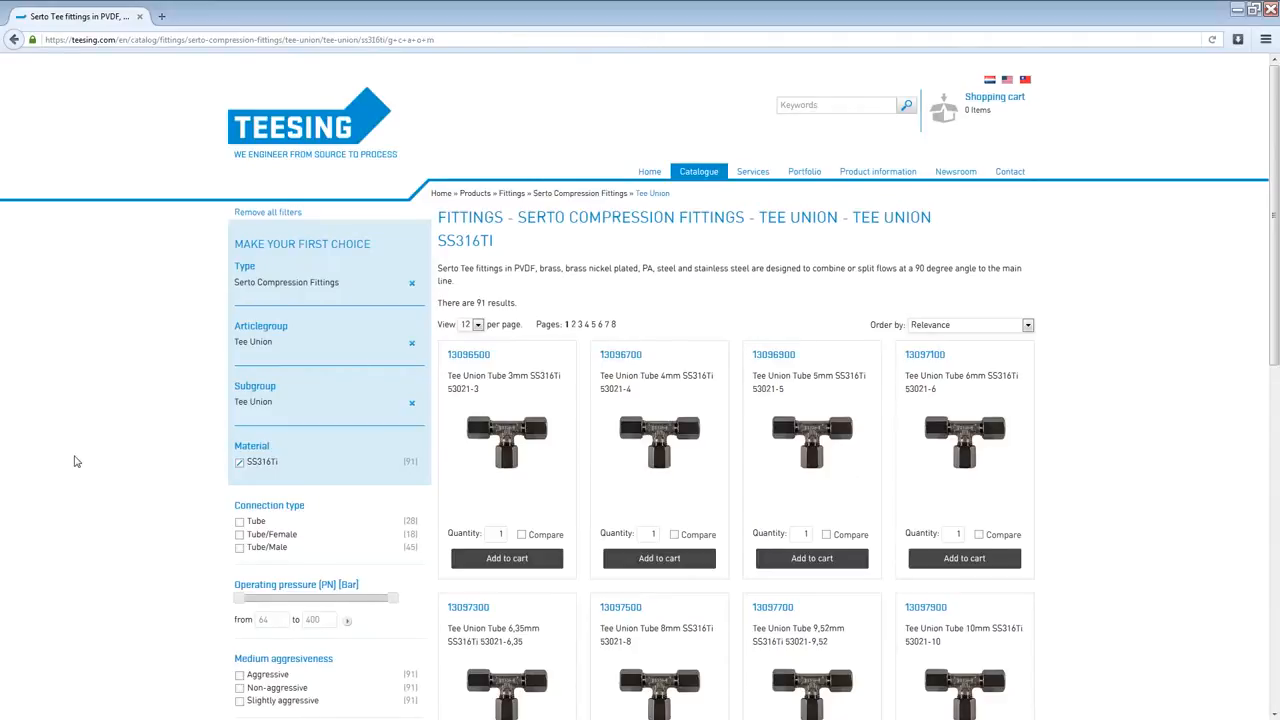
Step: Tick Tube/Female connection type and cap operating pressure at 170 bar, leaving 10 products
{"action": "scroll", "scroll_direction": "down", "scroll_amount": 3}
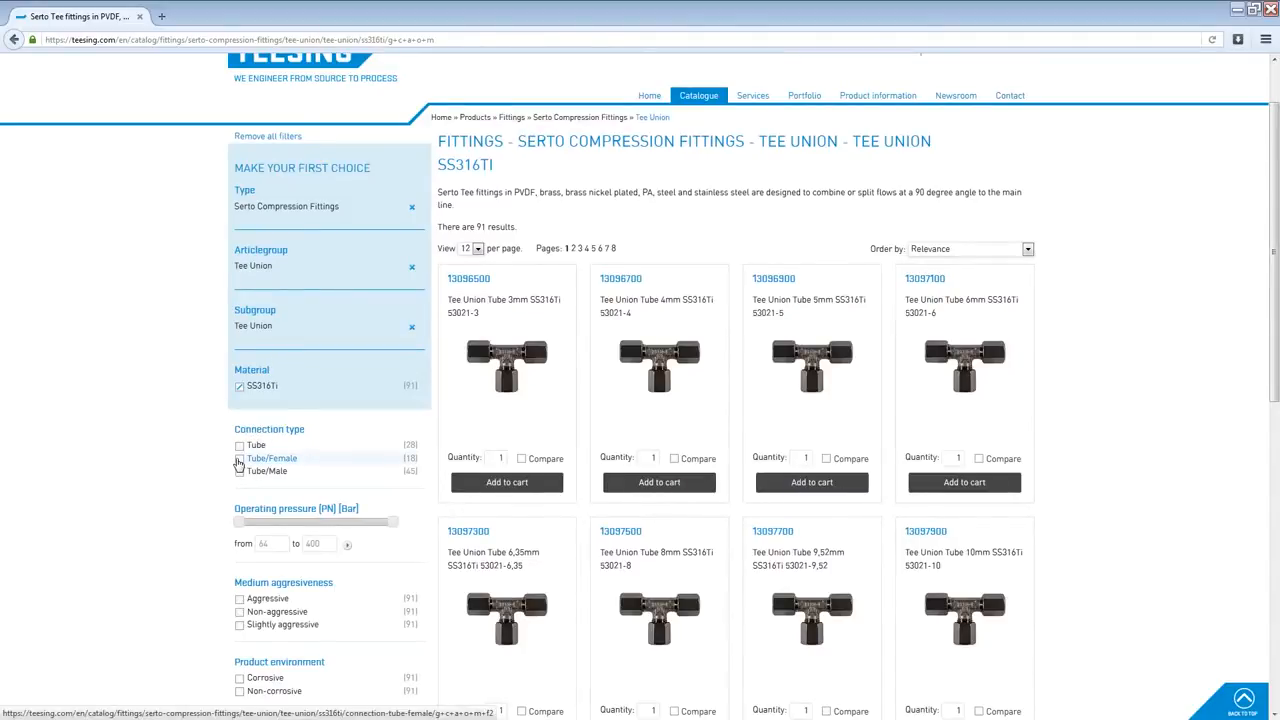
{"action": "left_click", "coordinate": [239, 459]}
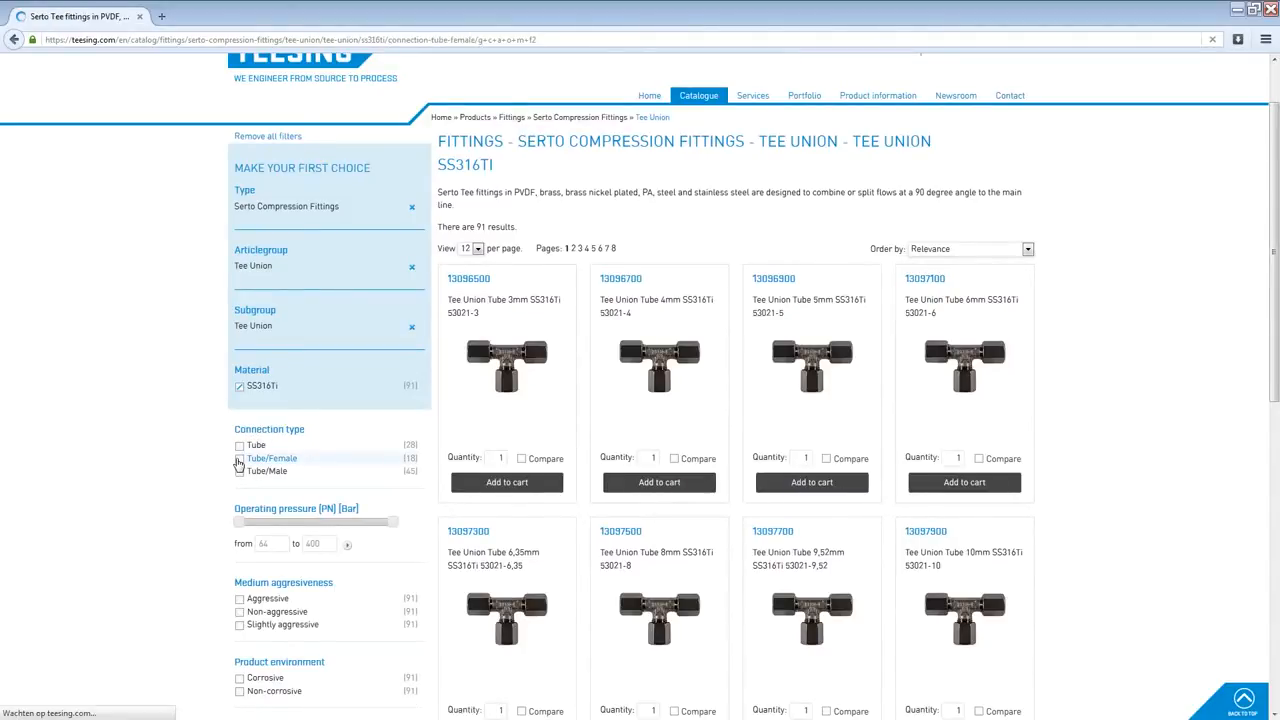
{"action": "left_click", "coordinate": [239, 458]}
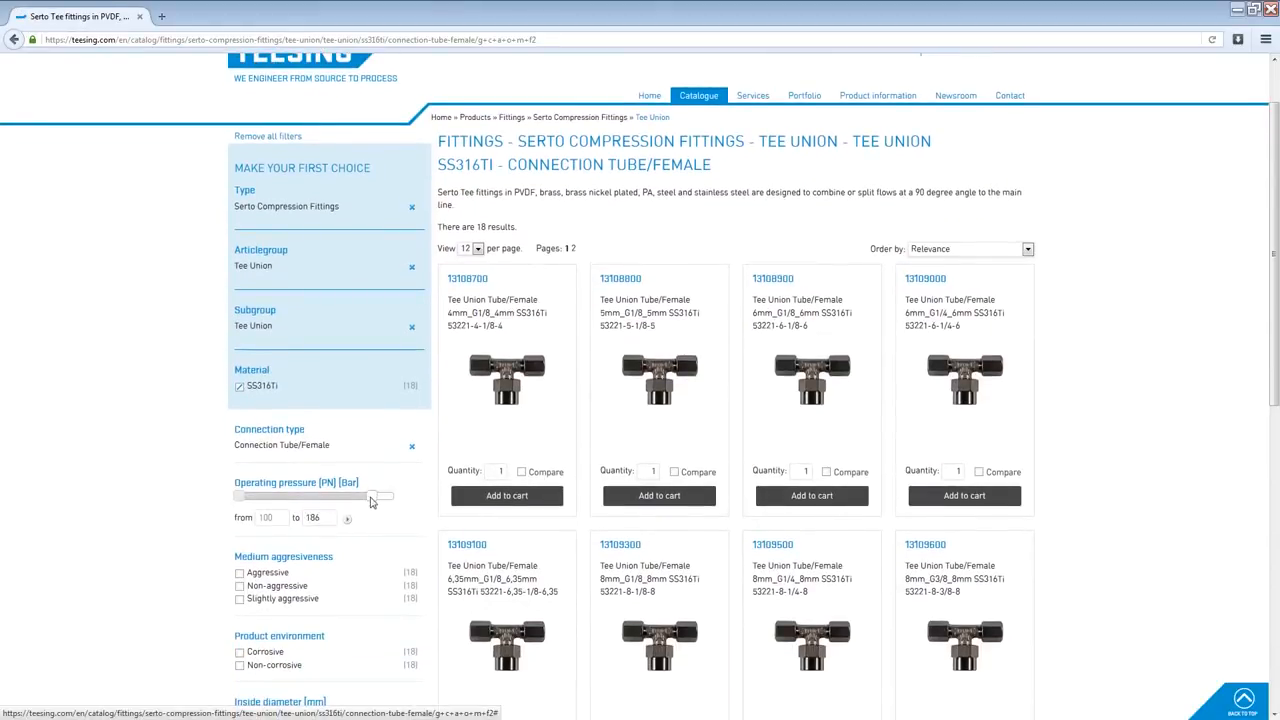
{"action": "left_click_drag", "start_coordinate": [386, 496], "coordinate": [345, 496]}
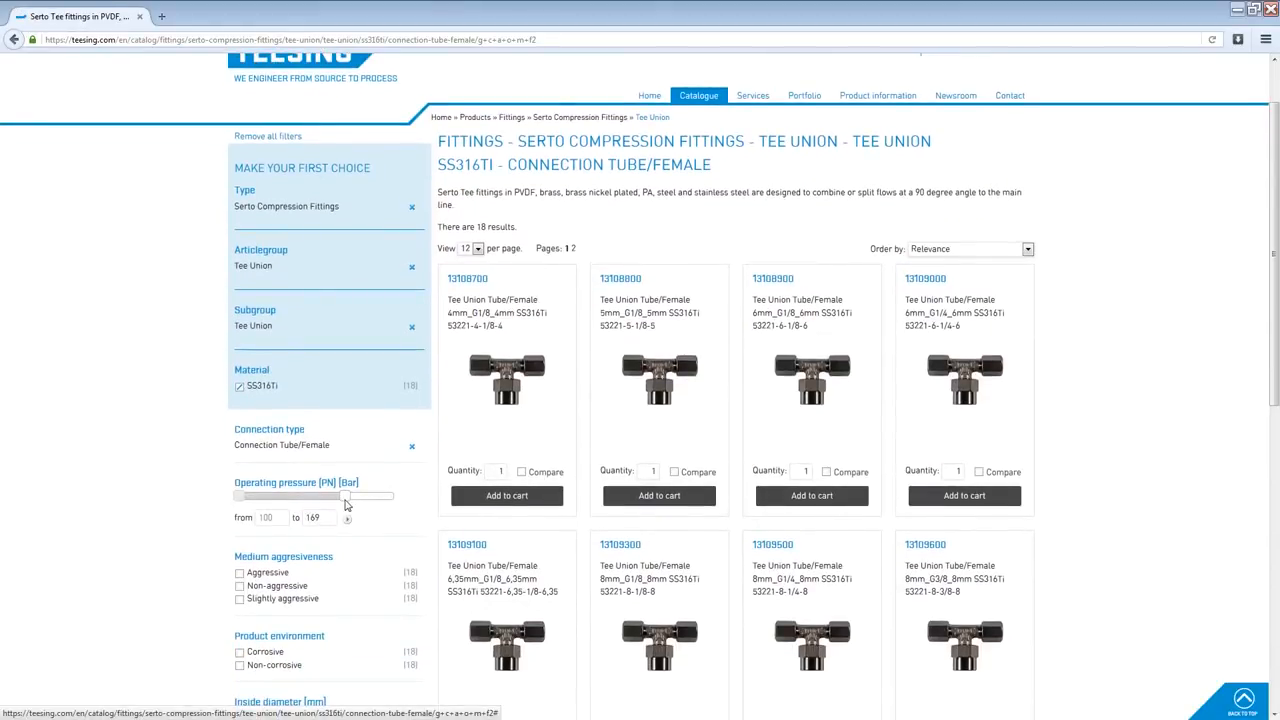
{"action": "left_click_drag", "start_coordinate": [345, 495], "coordinate": [347, 495]}
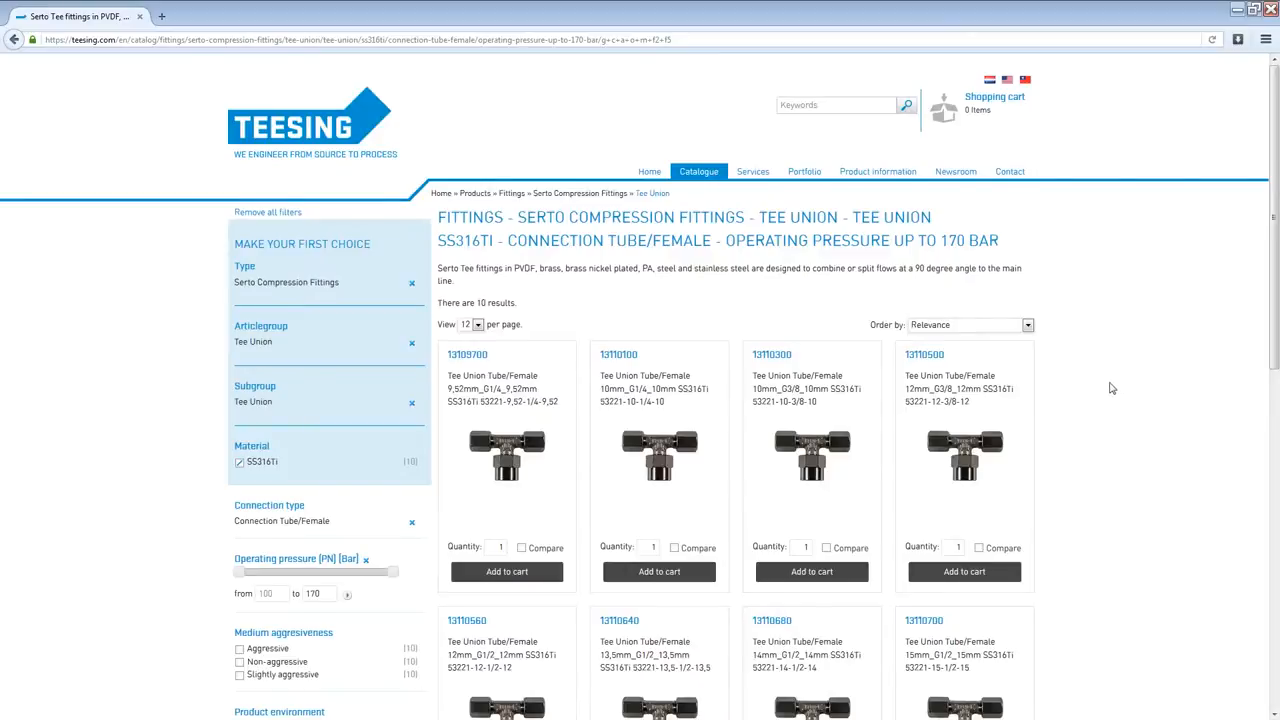
Step: Tick inside diameter 14,0 mm to leave a single Tee Union product
{"action": "scroll", "scroll_direction": "down", "scroll_amount": 3}
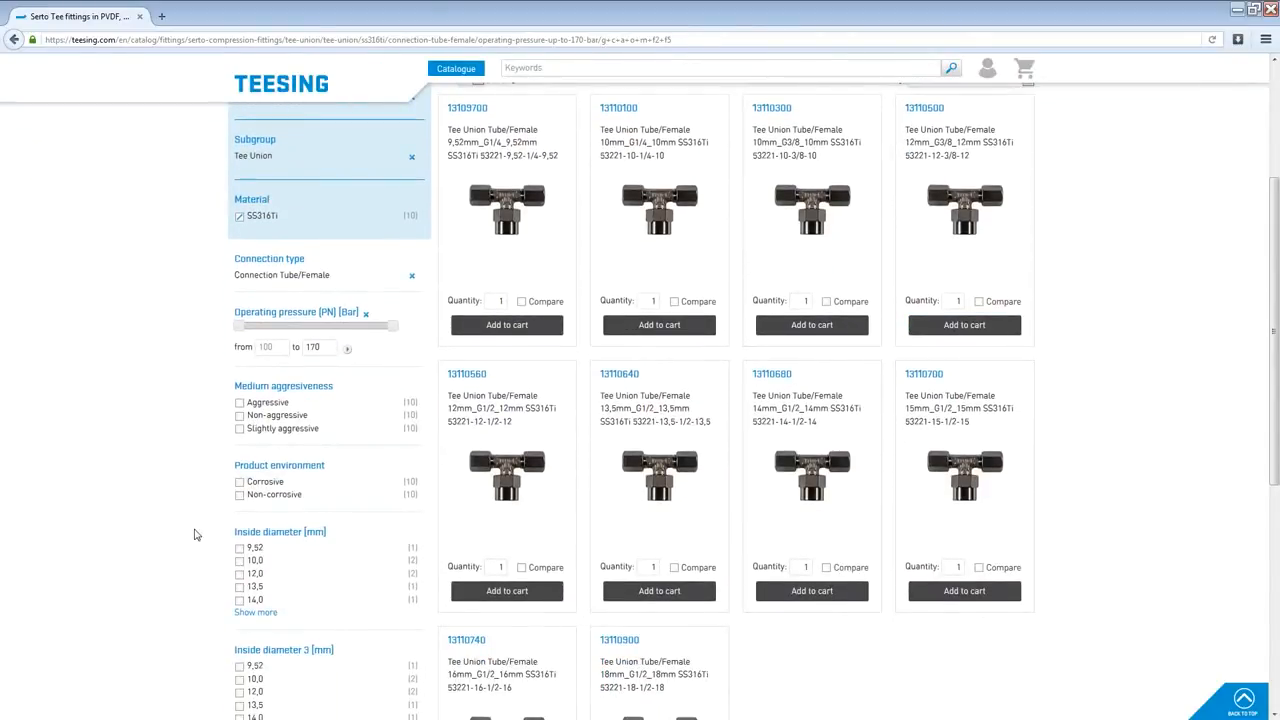
{"action": "left_click", "coordinate": [239, 600]}
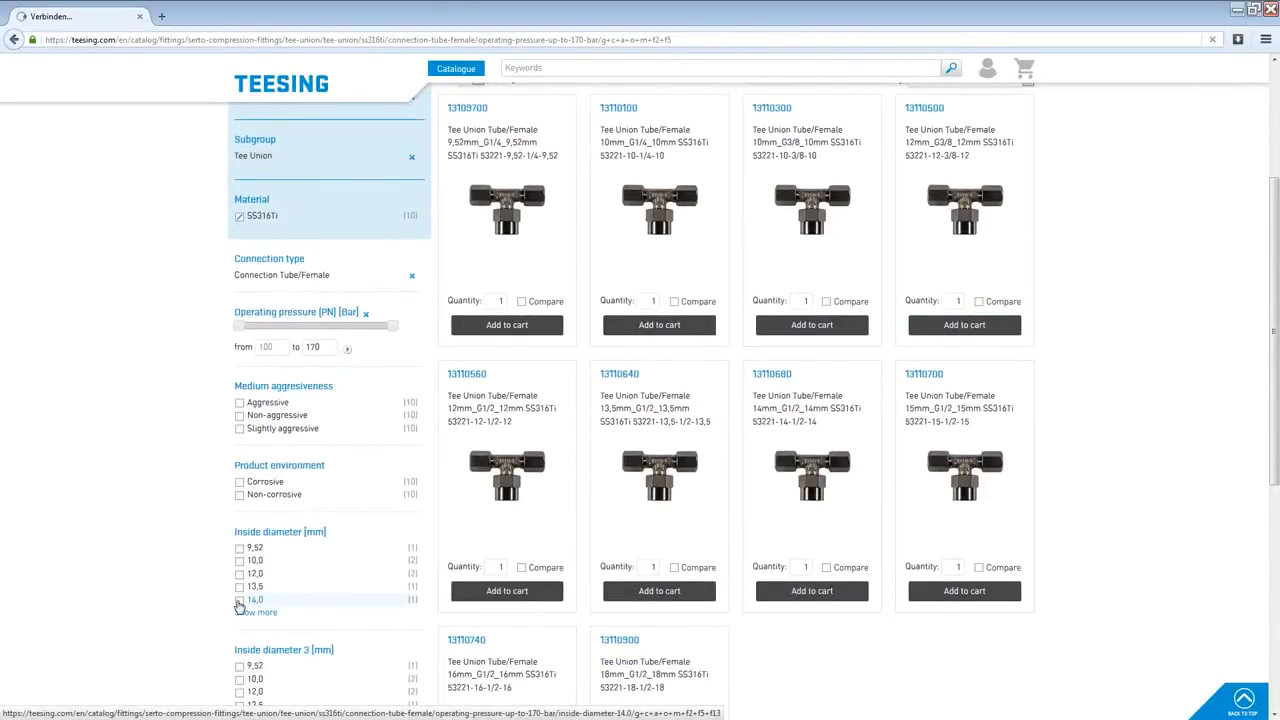
{"action": "left_click", "coordinate": [239, 600]}
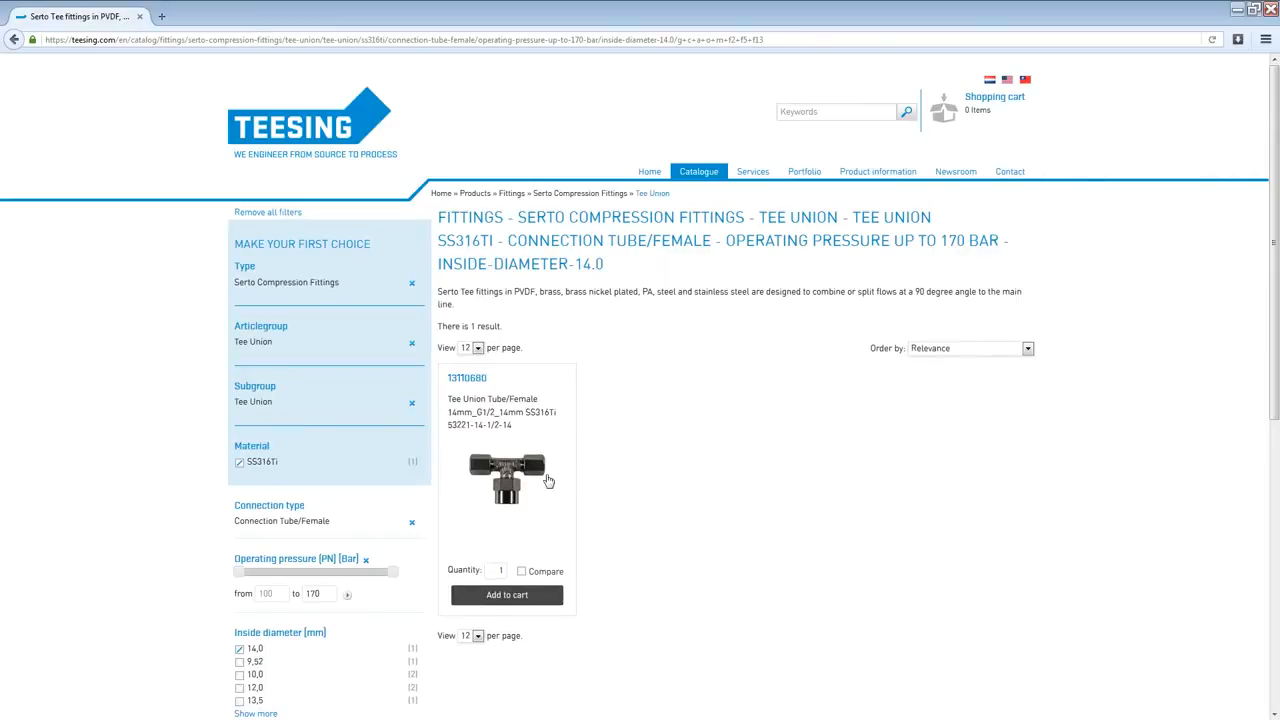
{"action": "mouse_move", "coordinate": [547, 508]}
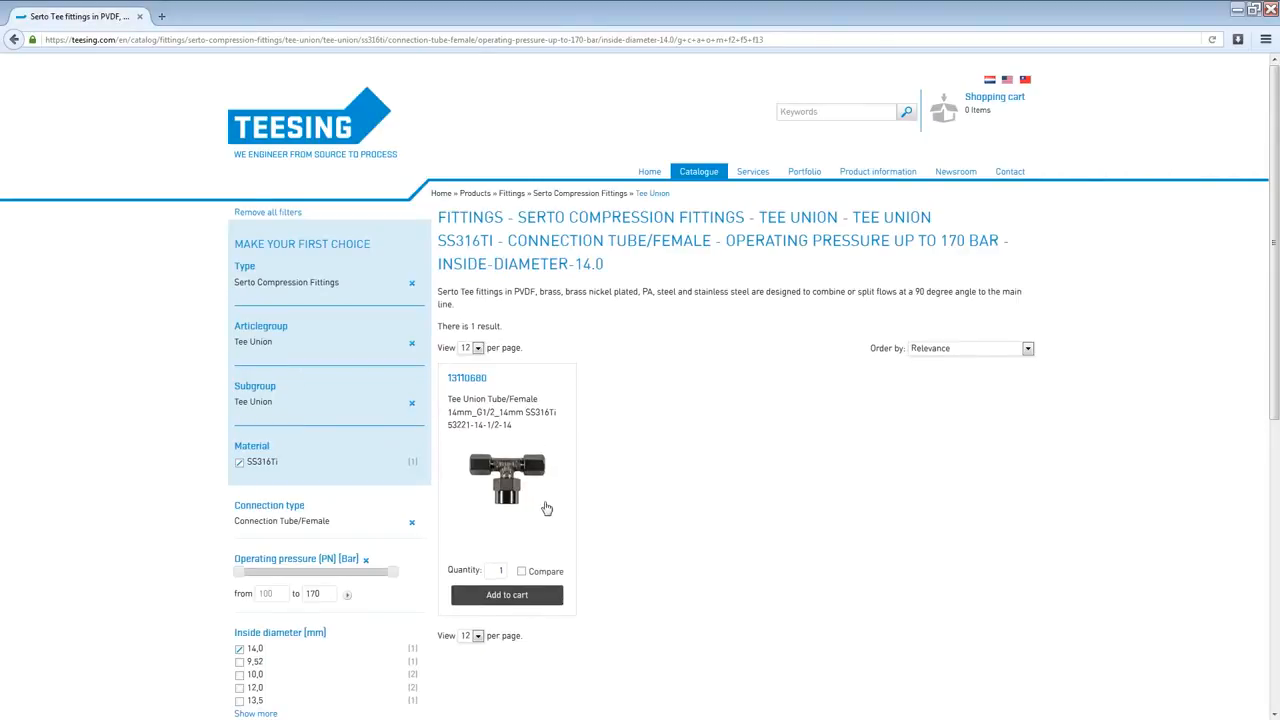